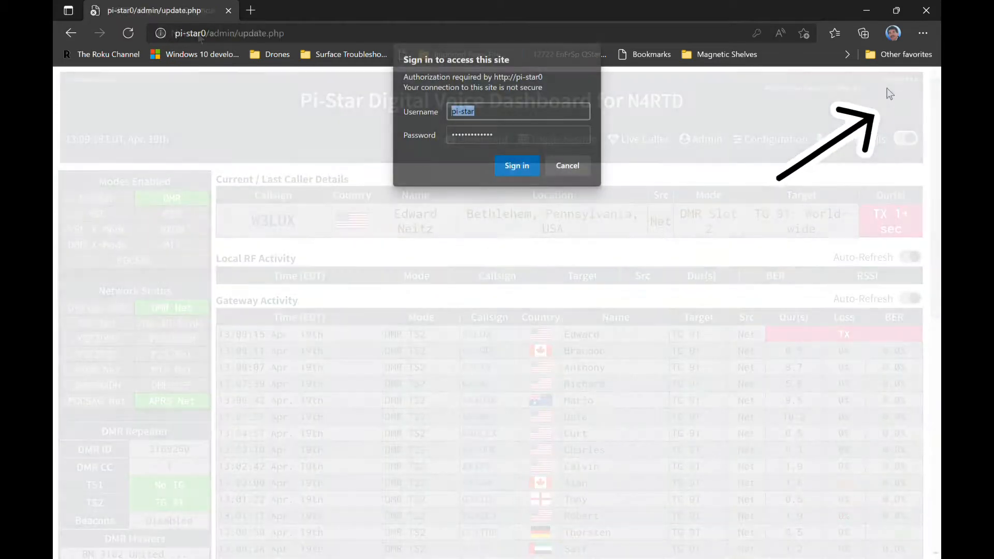
Sign in to run the dashboard update, wait for it to report Finished, then head to the extended ChangeLog.
click(516, 166)
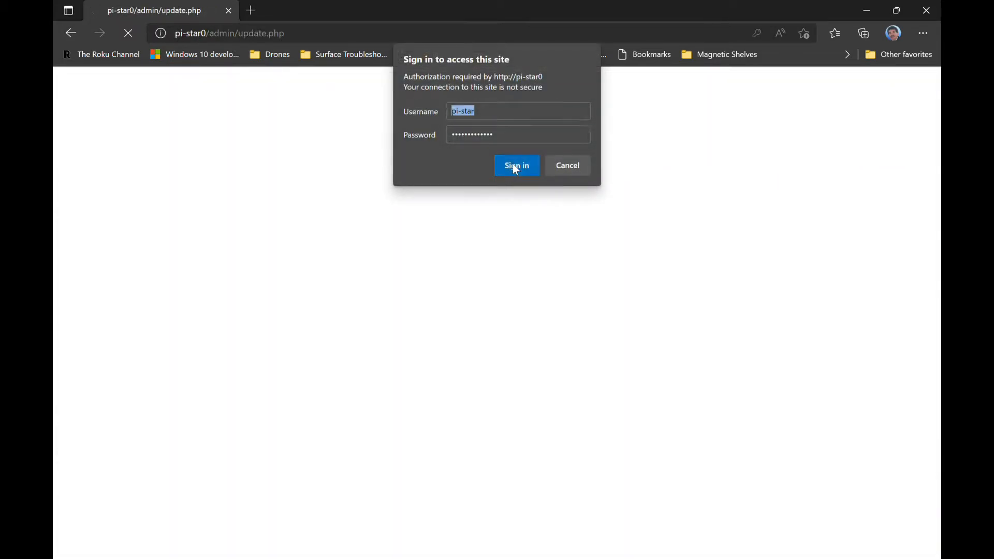
click(517, 166)
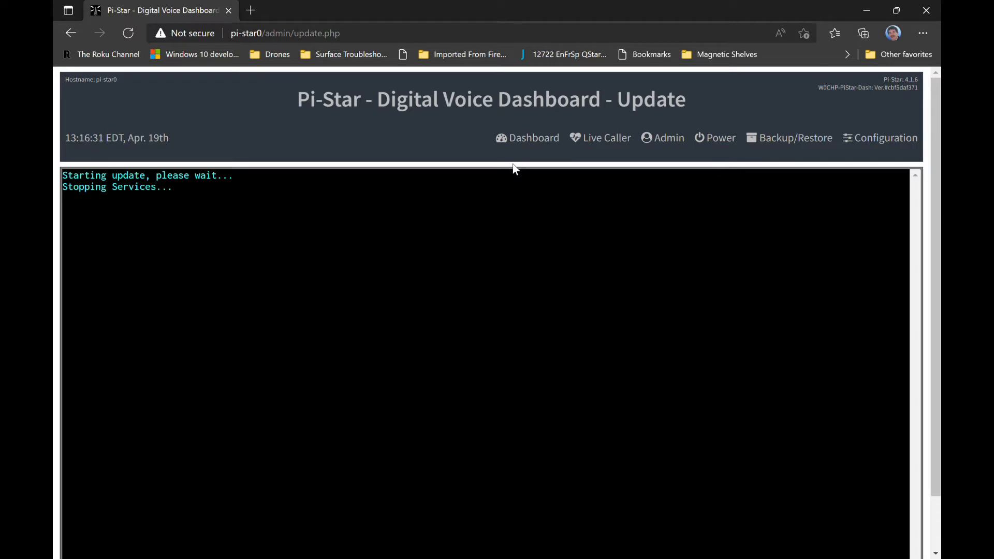
mouse_move(641, 155)
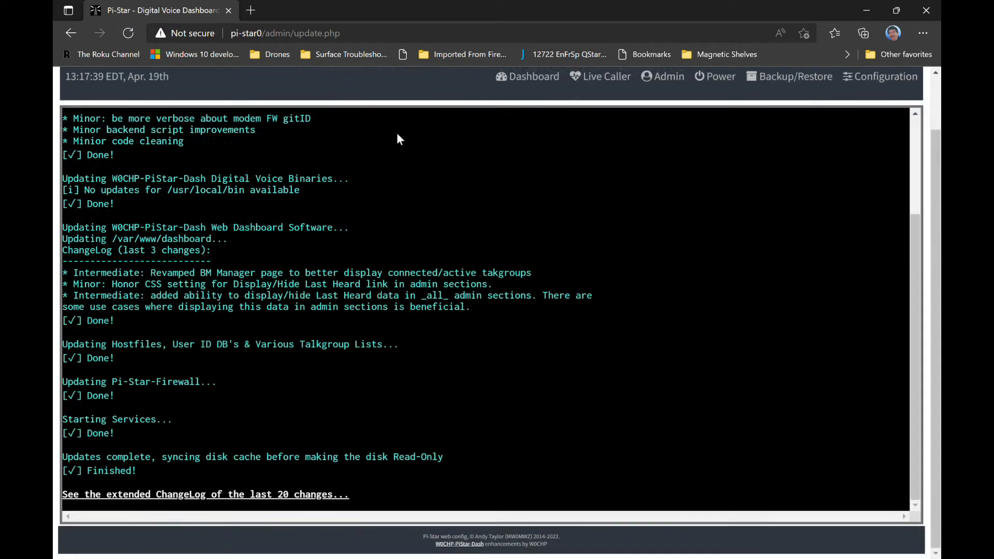
mouse_move(302, 412)
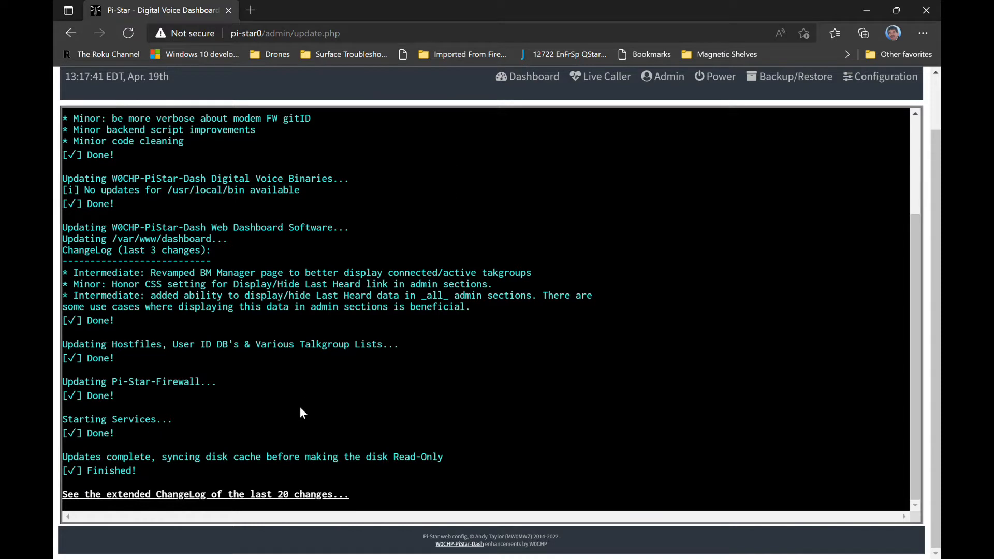
mouse_move(709, 14)
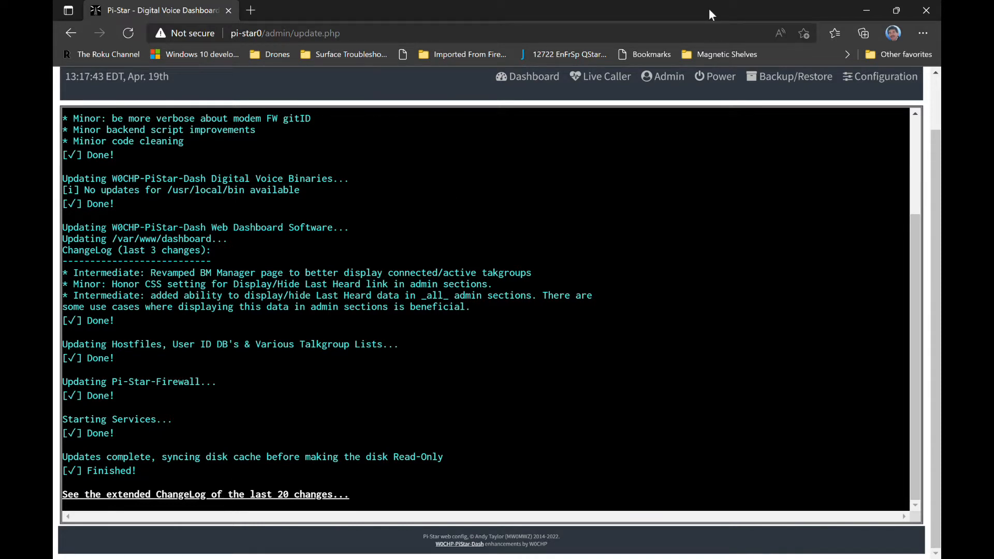
mouse_move(201, 508)
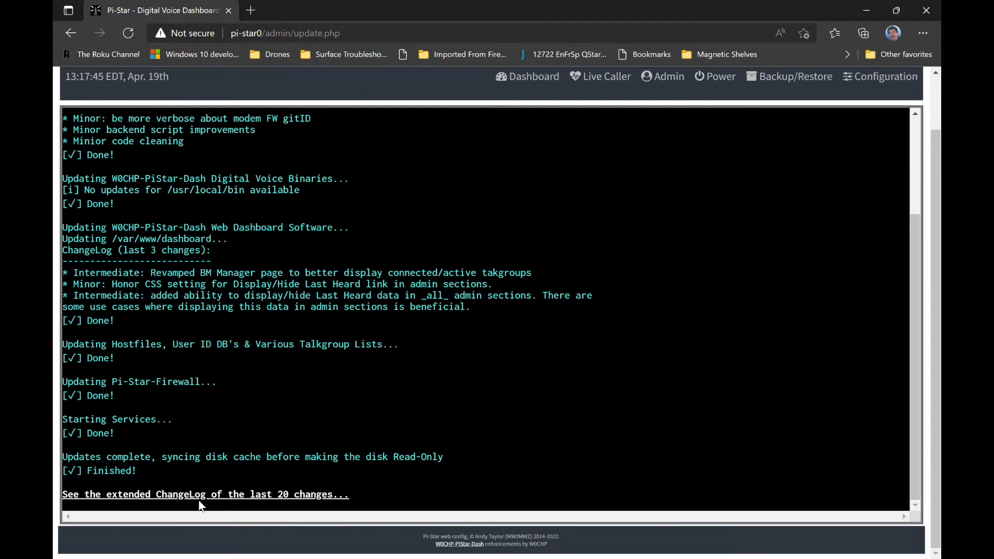
click(200, 494)
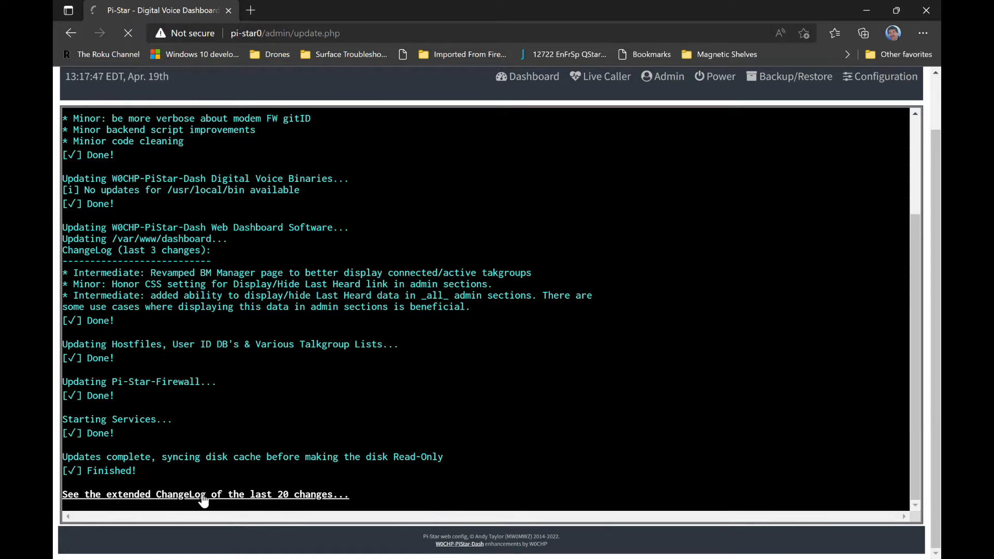
Review the last 20 code changes, return to the dashboard and scroll the Gateway Activity table.
click(205, 494)
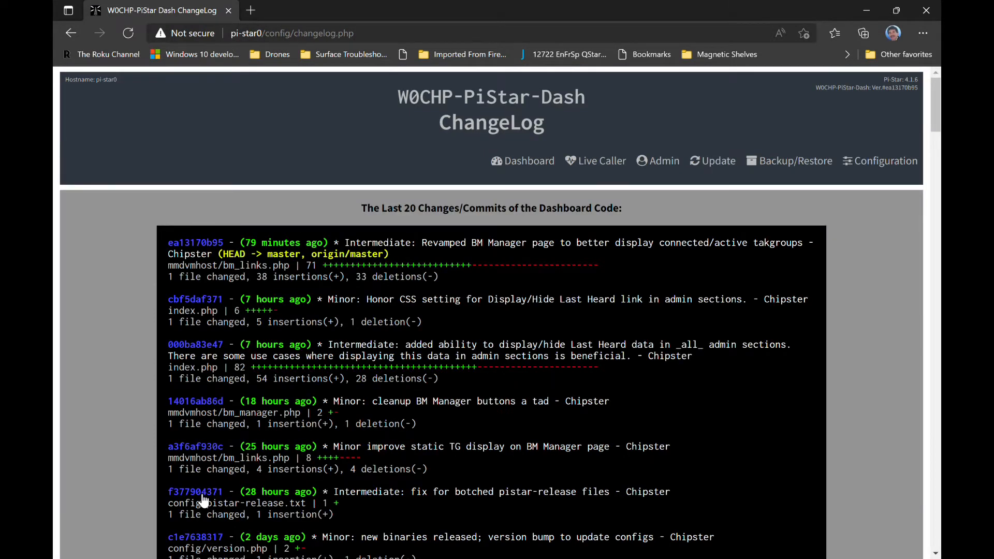
click(522, 161)
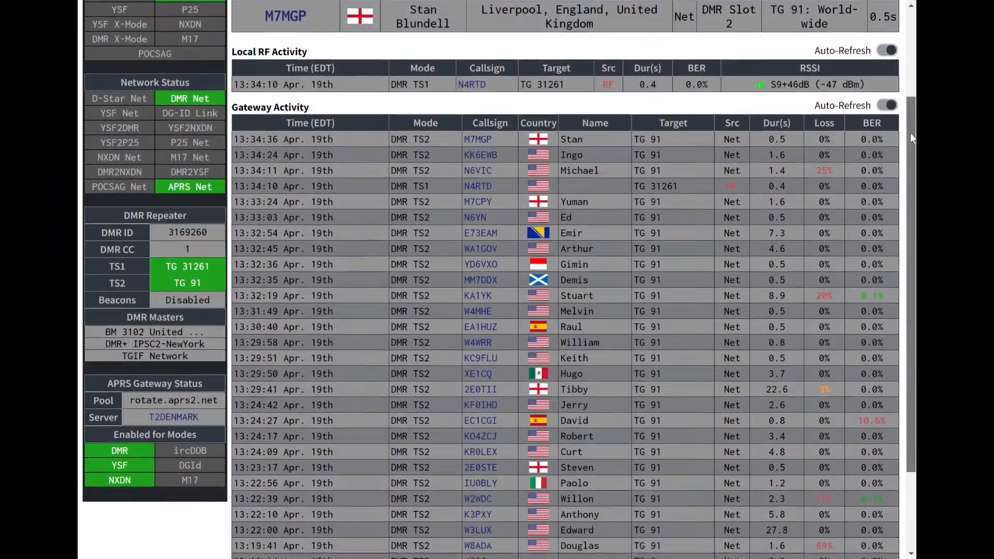
scroll(down, 3)
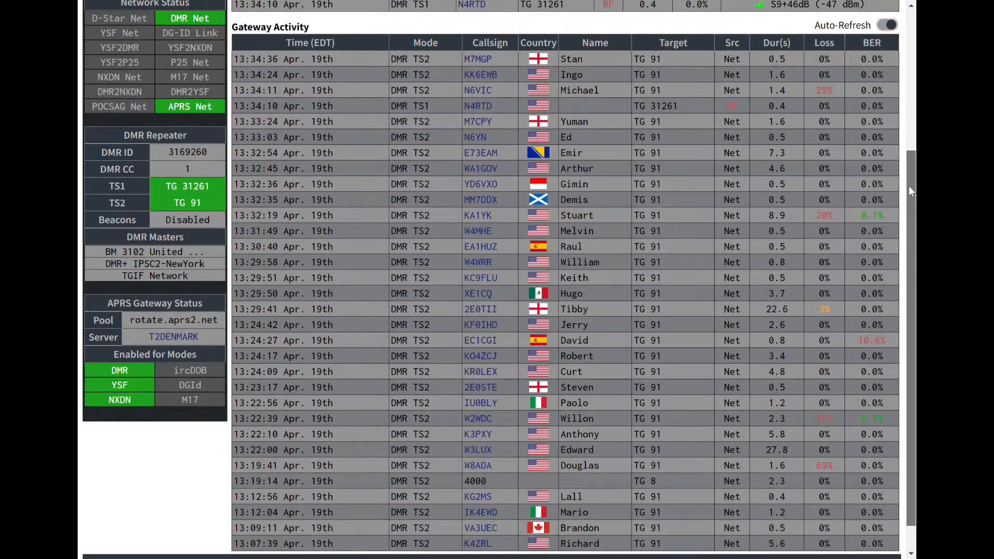
scroll(down, 3)
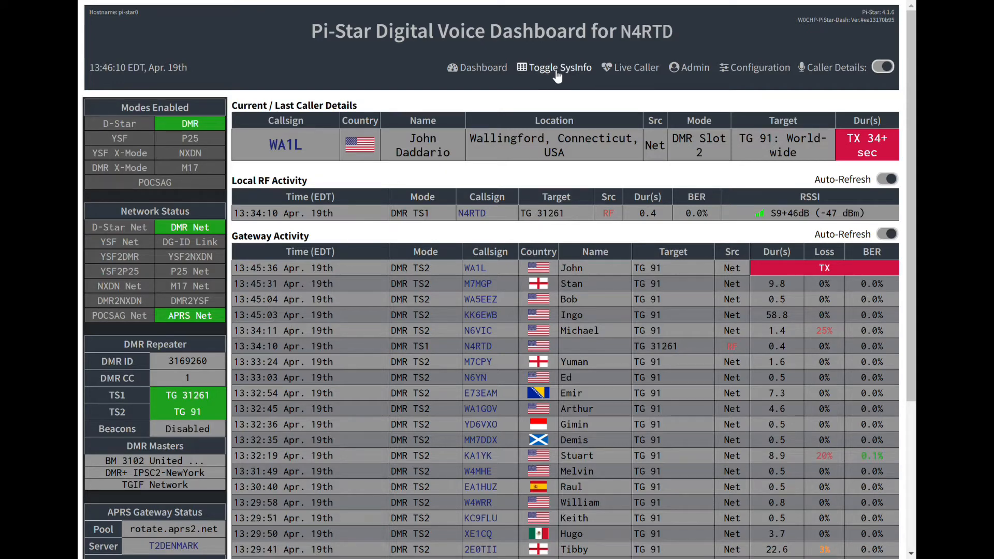
Toggle SysInfo on, off and on again, then go to the Admin page with its service status.
click(561, 68)
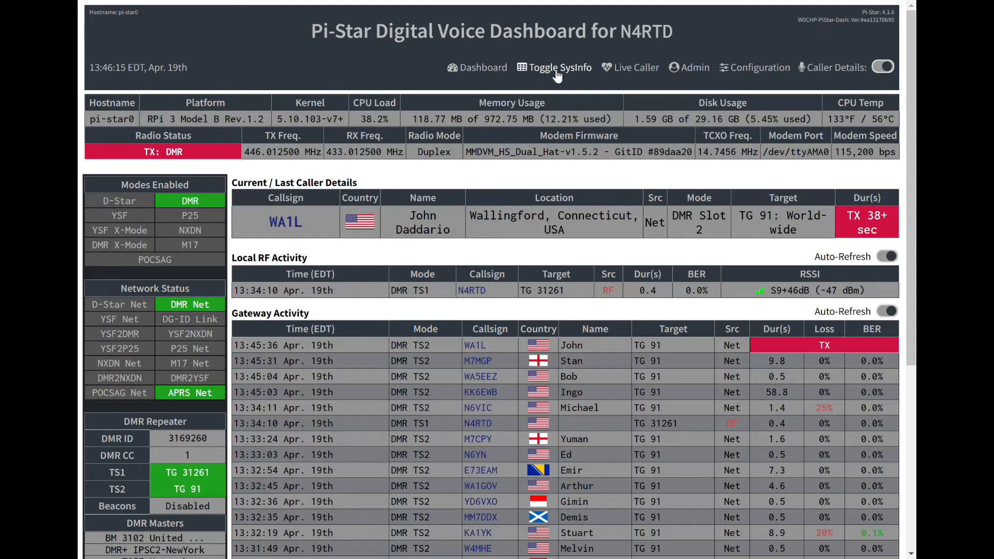
click(559, 68)
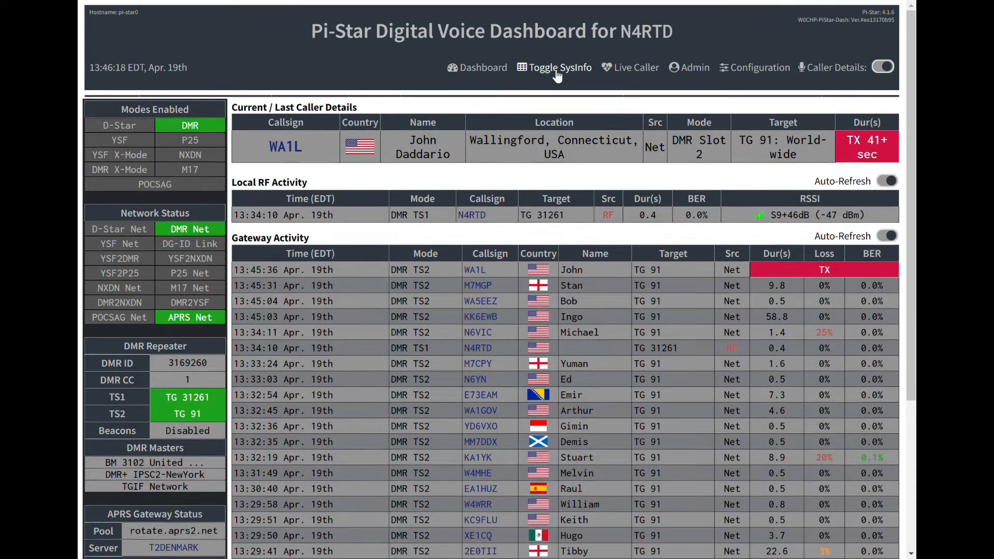
click(561, 67)
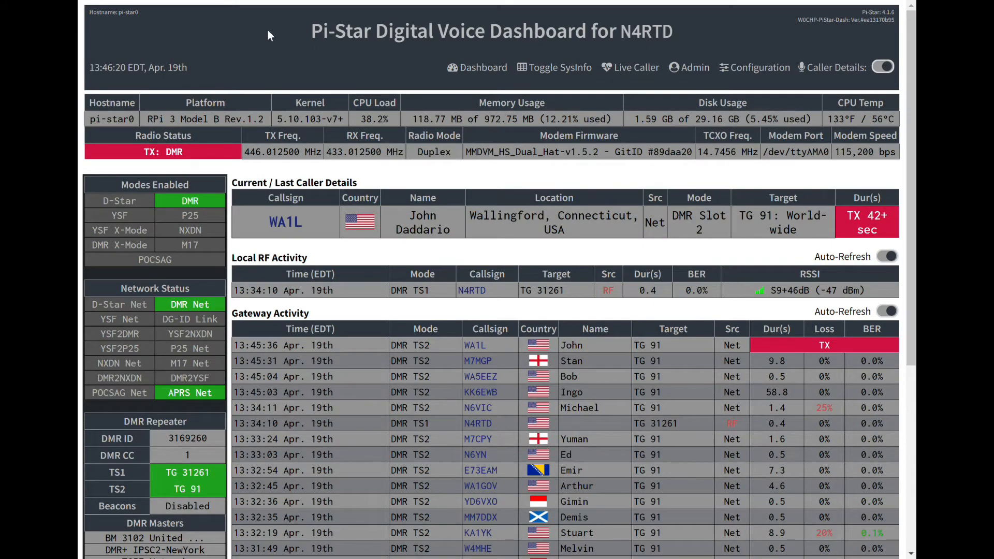
click(630, 68)
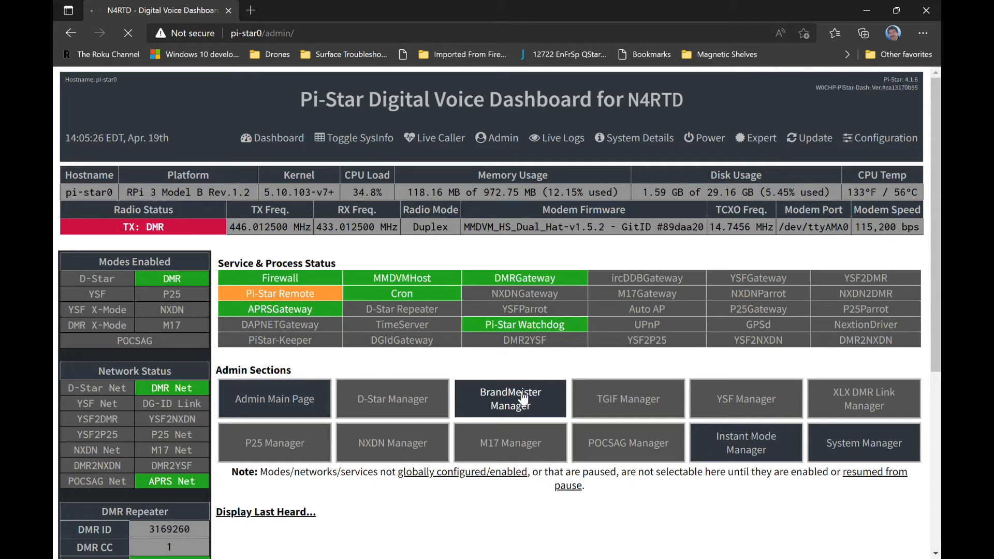
Visit the BrandMeister Manager, then scroll the Hardware/Software Details listing memory, mounts and binaries.
click(511, 399)
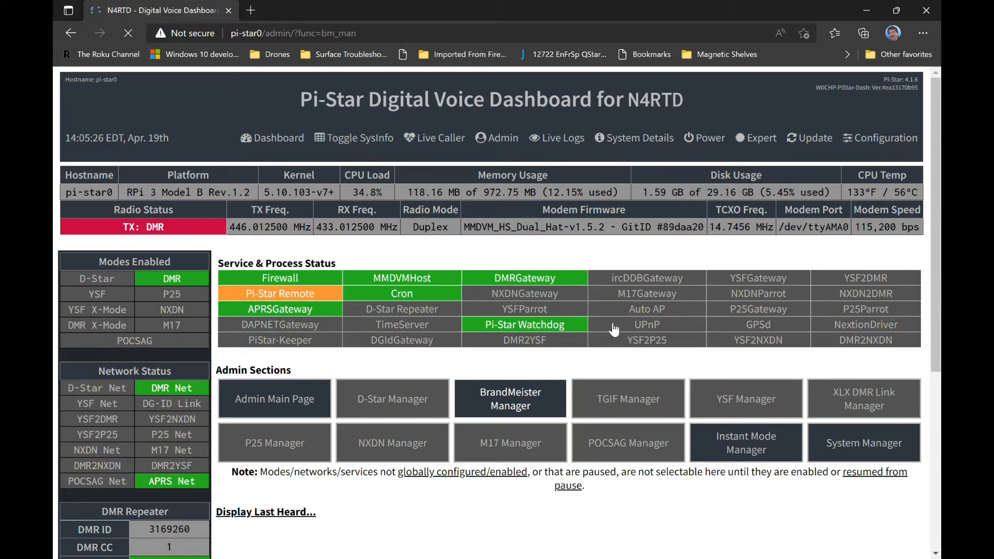
click(510, 398)
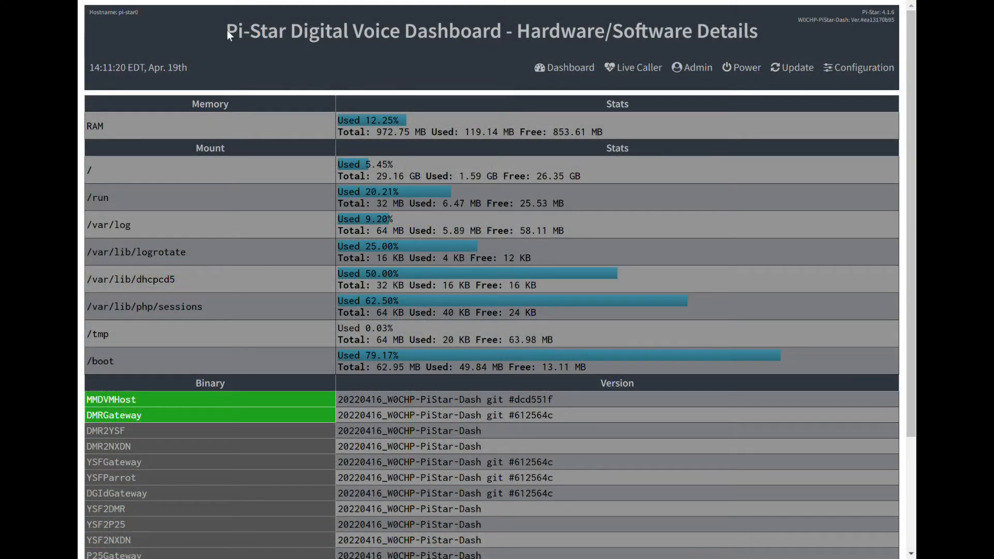
mouse_move(909, 192)
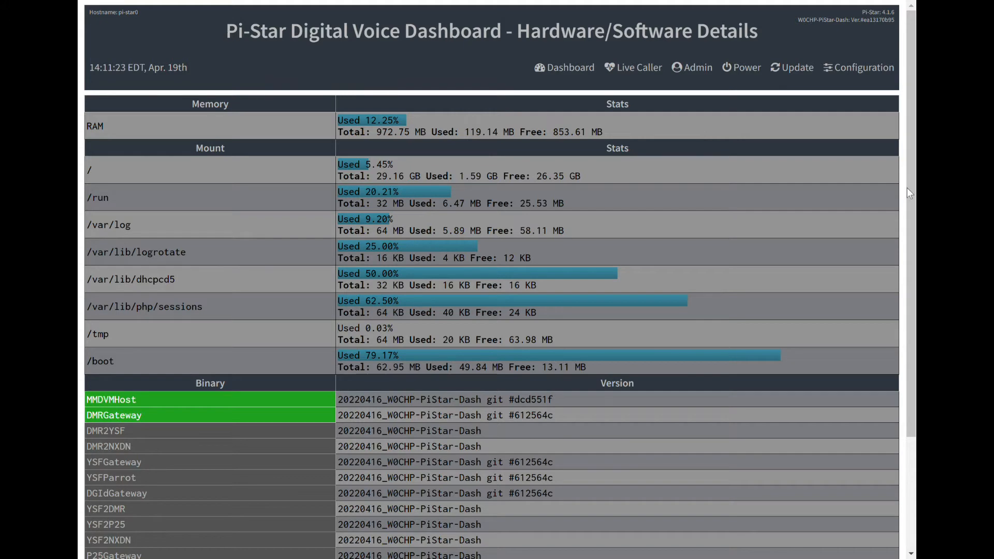
scroll(down, 3)
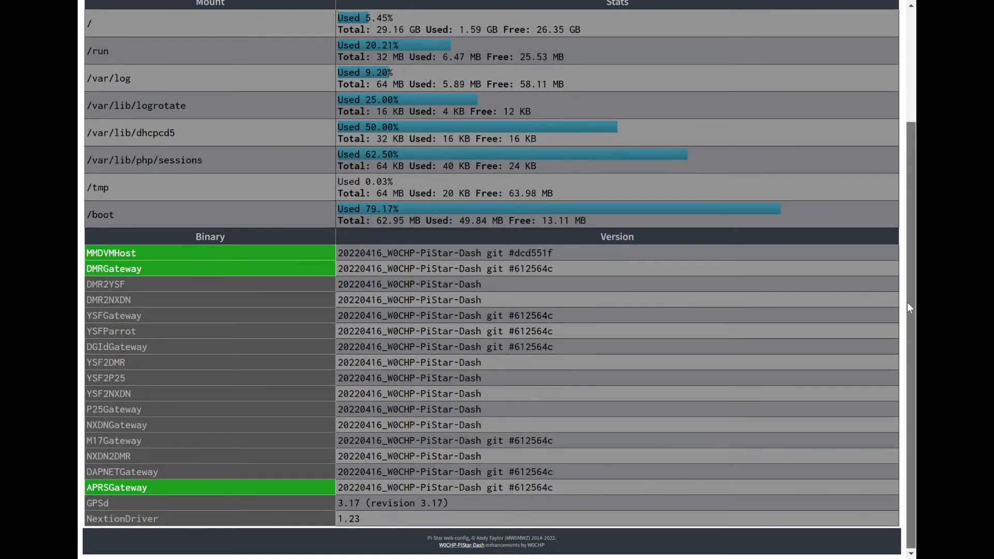
mouse_move(789, 52)
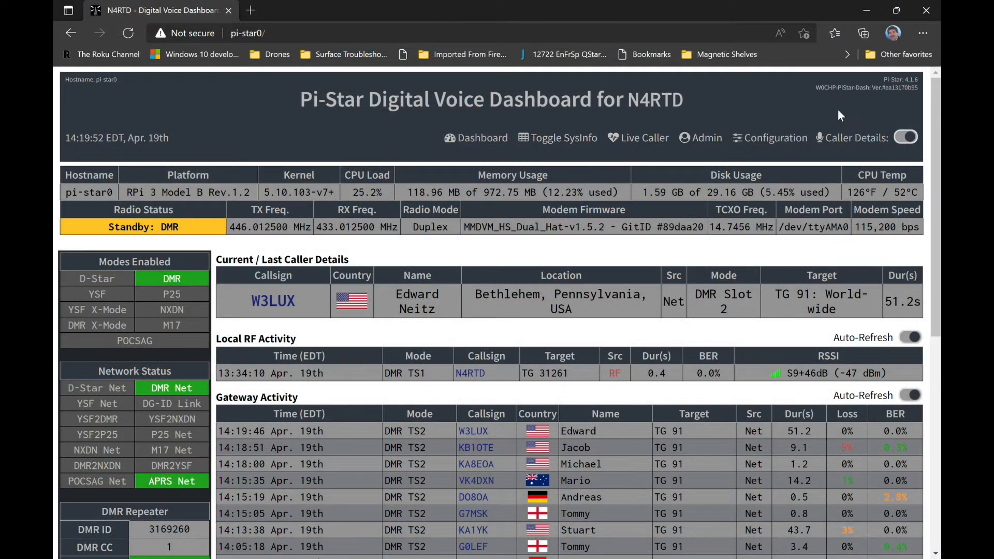
mouse_move(760, 106)
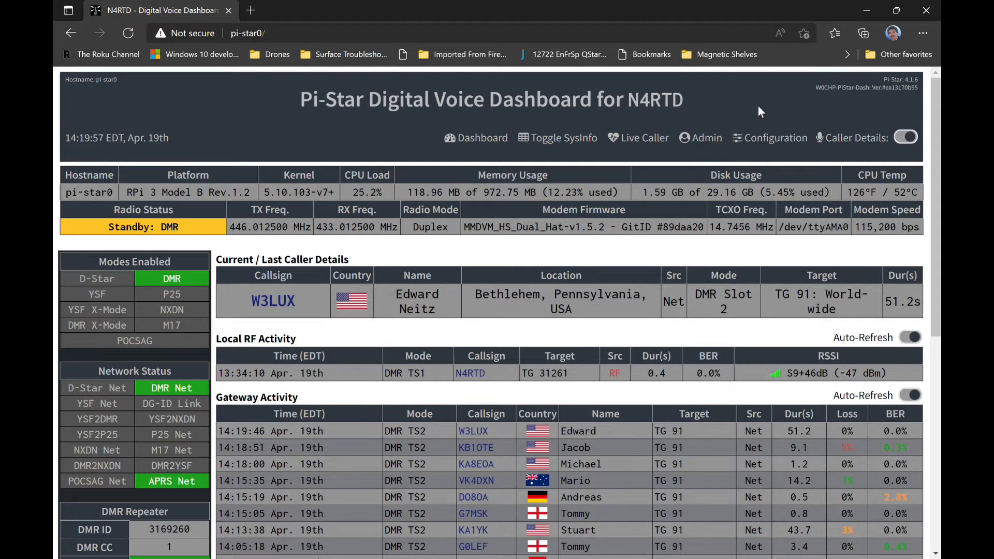
Go through Configuration to the Expert area and expand its Tools menu showing CSS Tool.
click(775, 138)
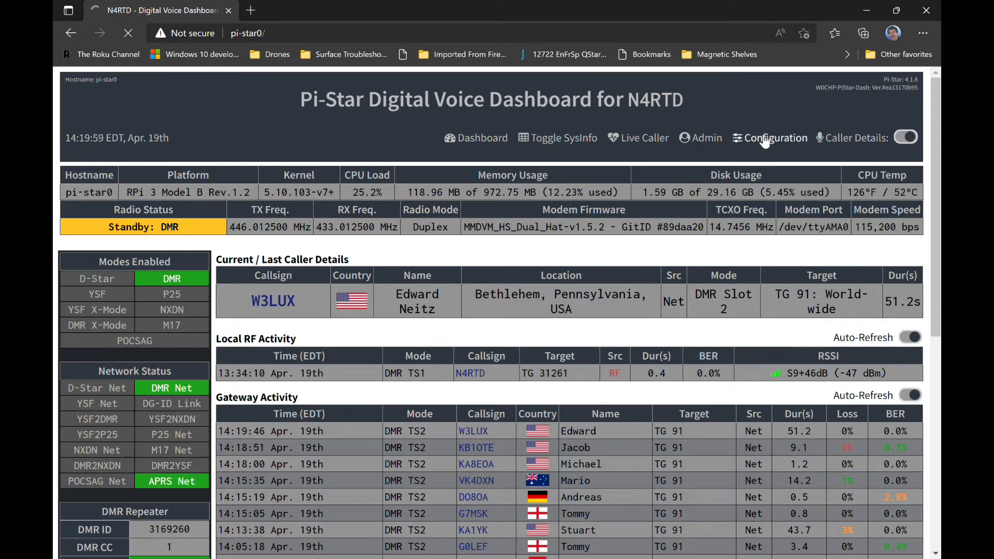
click(776, 138)
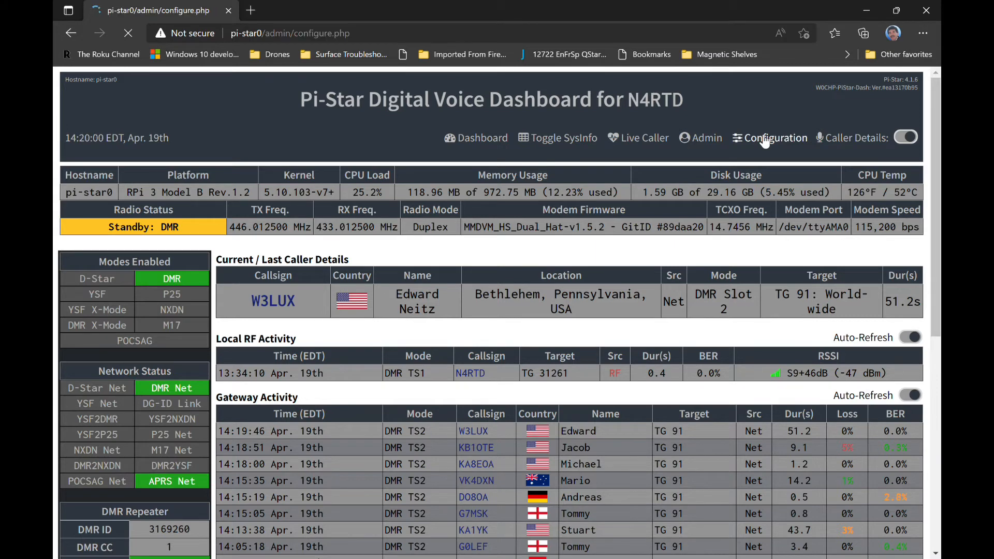
click(777, 137)
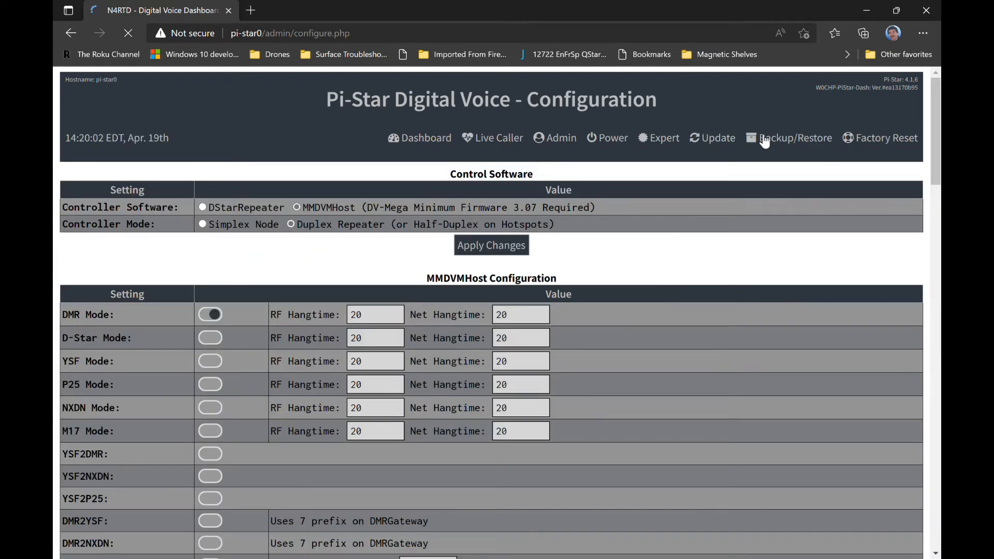
mouse_move(675, 147)
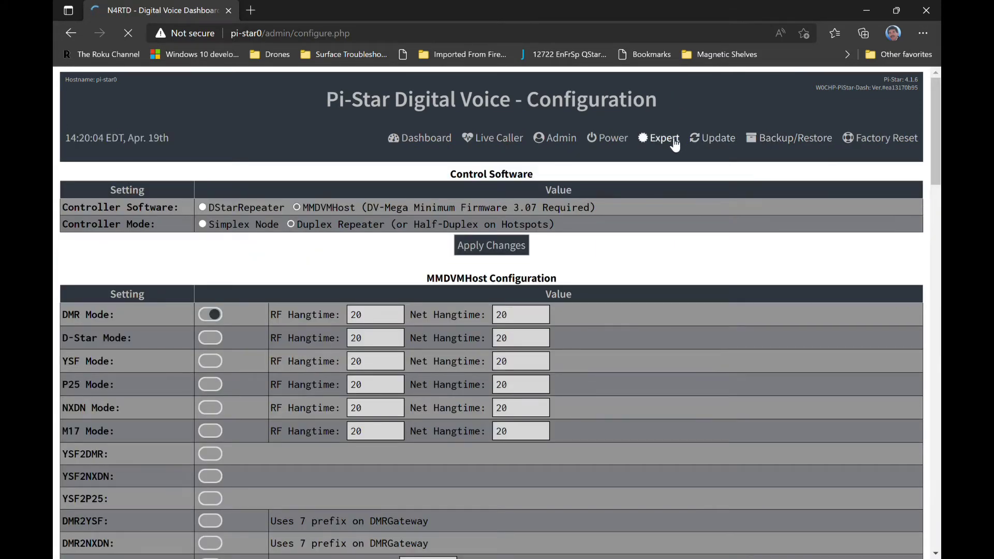
click(659, 138)
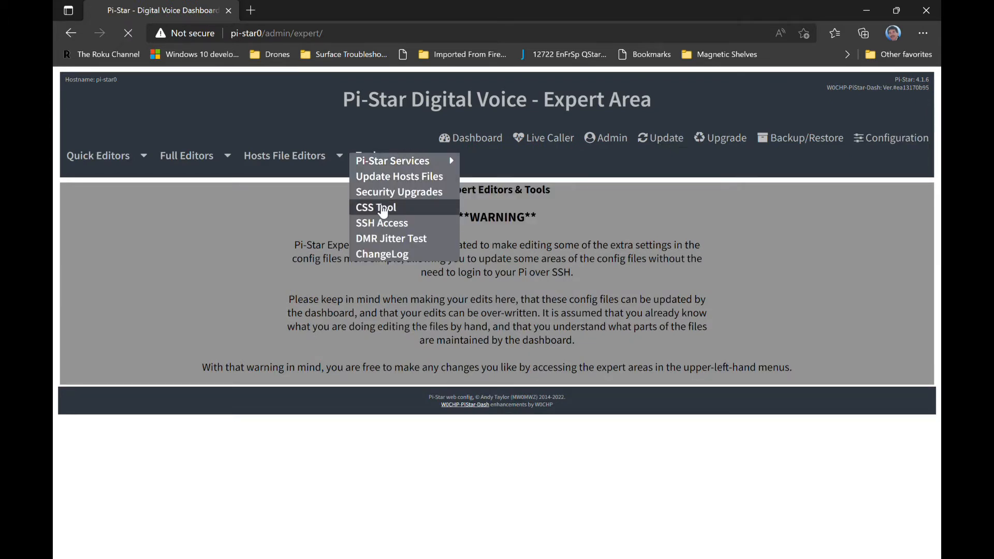
In the Expert CSS editor, set PageColor to blue #0f40c1 and apply the change.
click(375, 207)
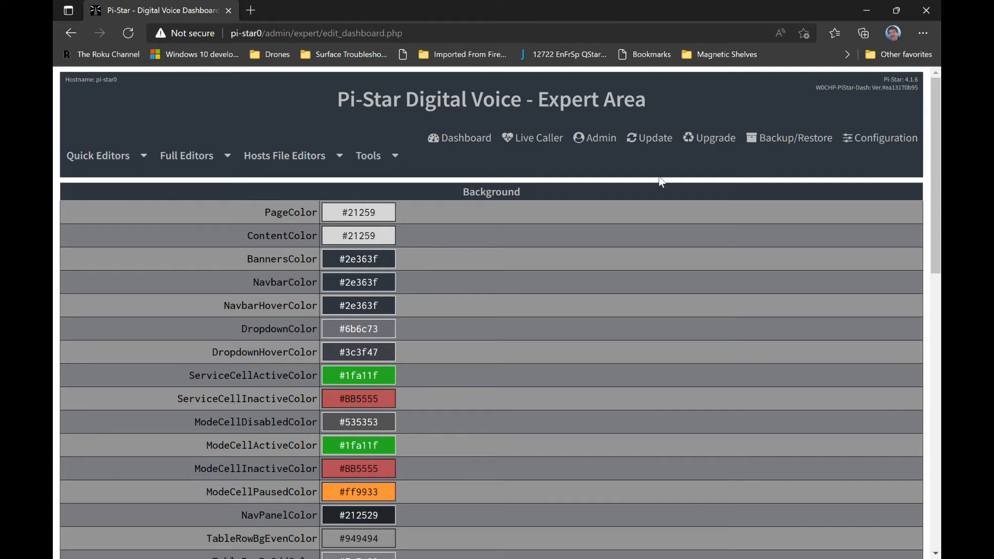
mouse_move(936, 180)
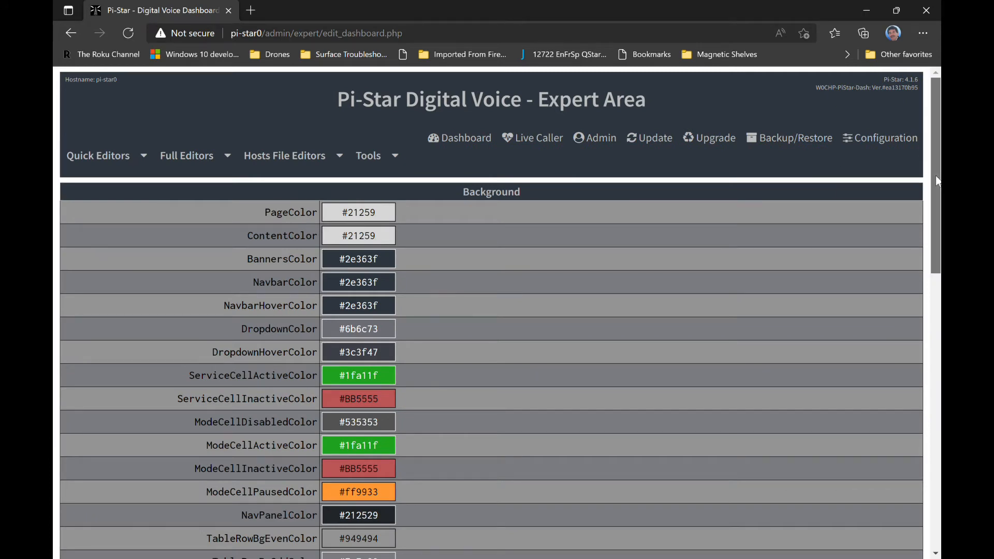
scroll(down, 3)
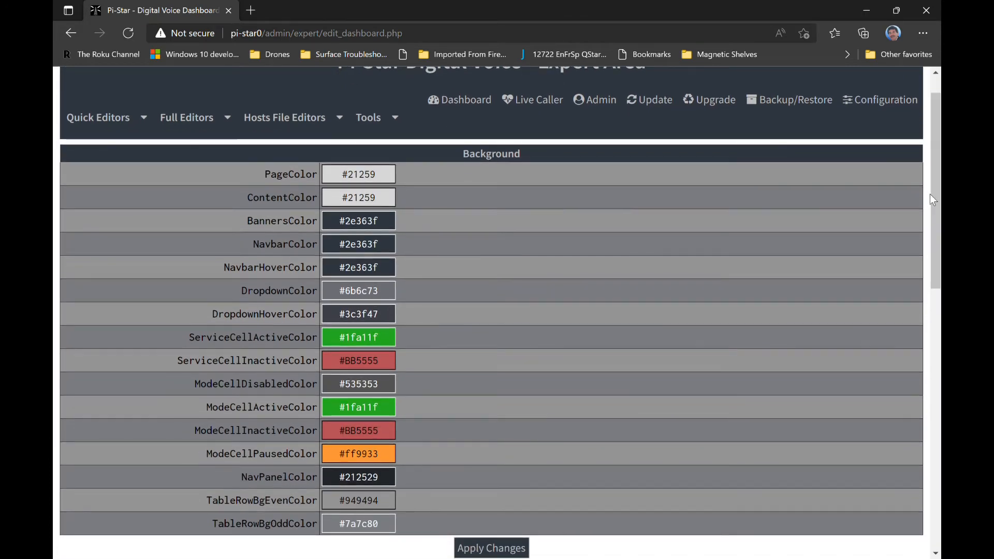
click(359, 174)
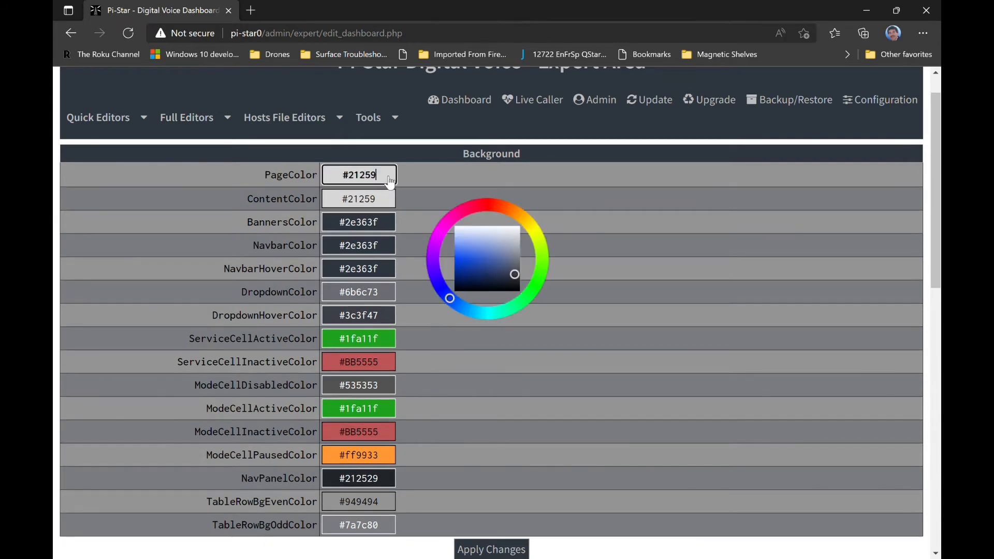
click(472, 275)
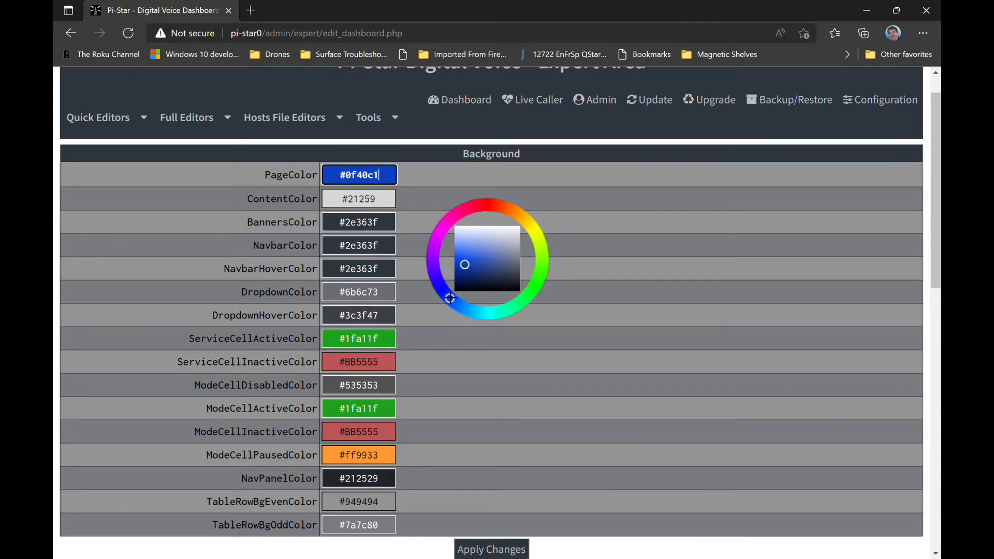
click(493, 549)
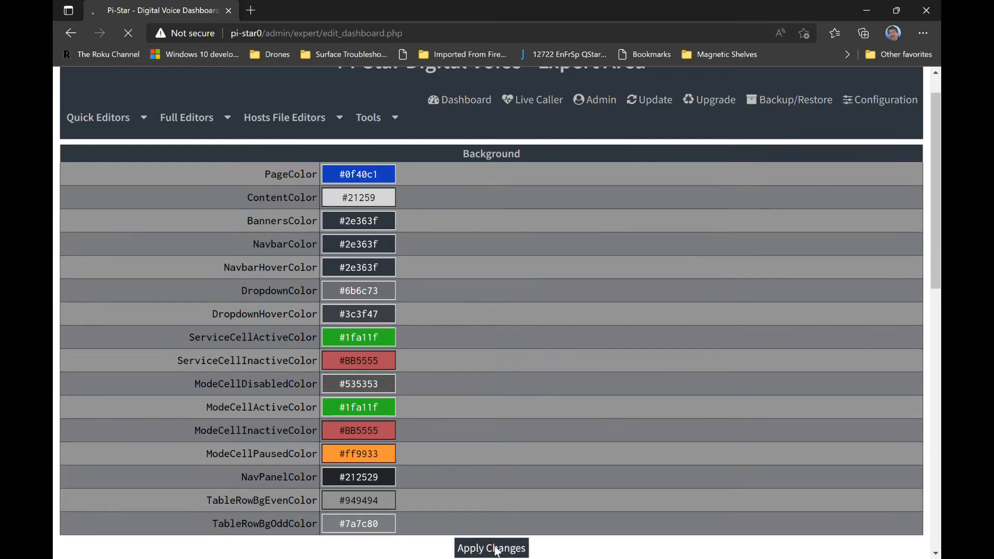
click(491, 548)
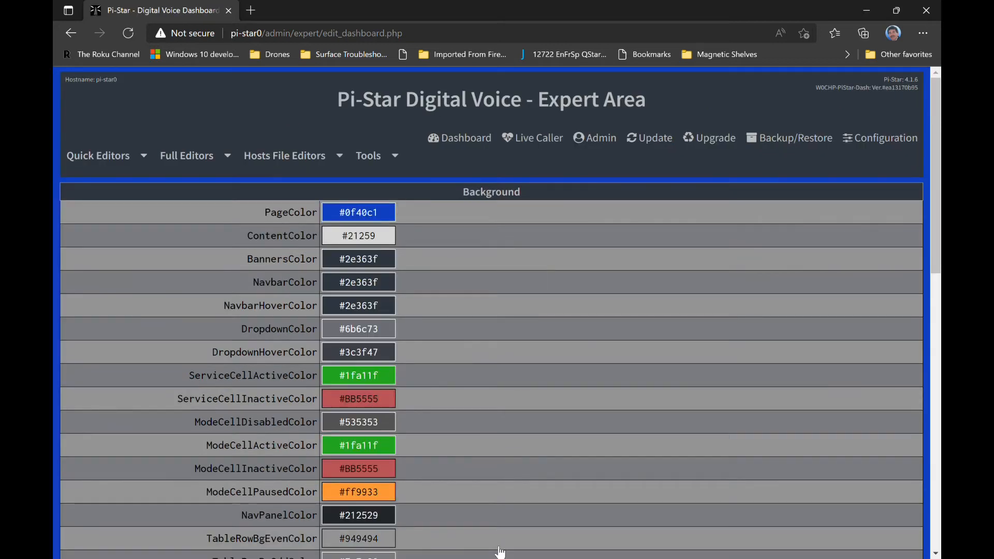
mouse_move(462, 512)
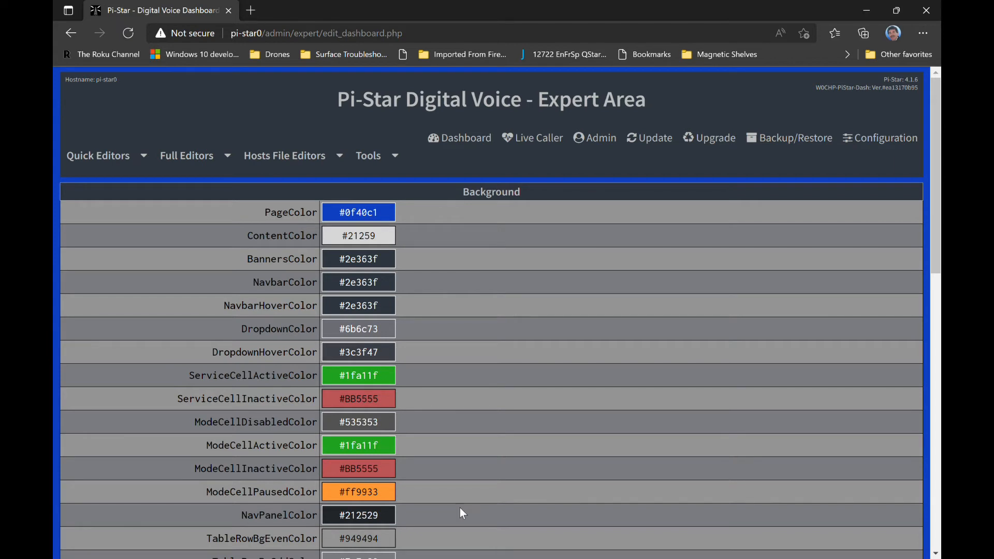
Change PageColor again to near-white #f6f7f7 and apply it.
click(358, 213)
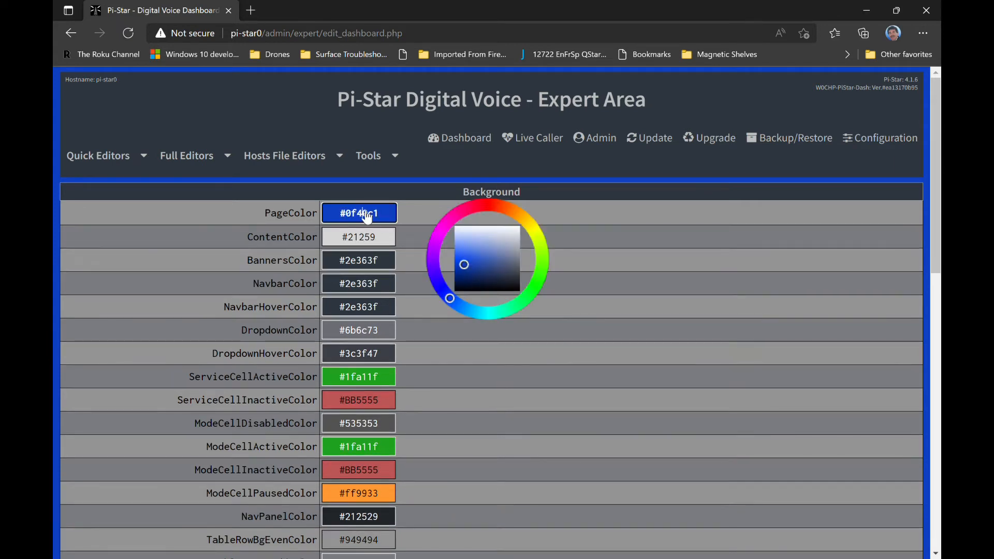
click(518, 229)
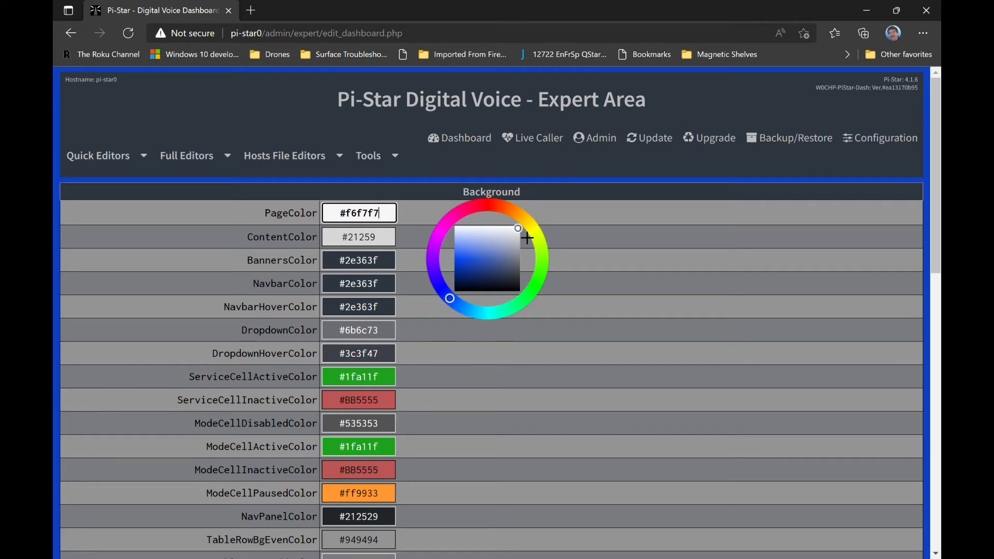
mouse_move(735, 373)
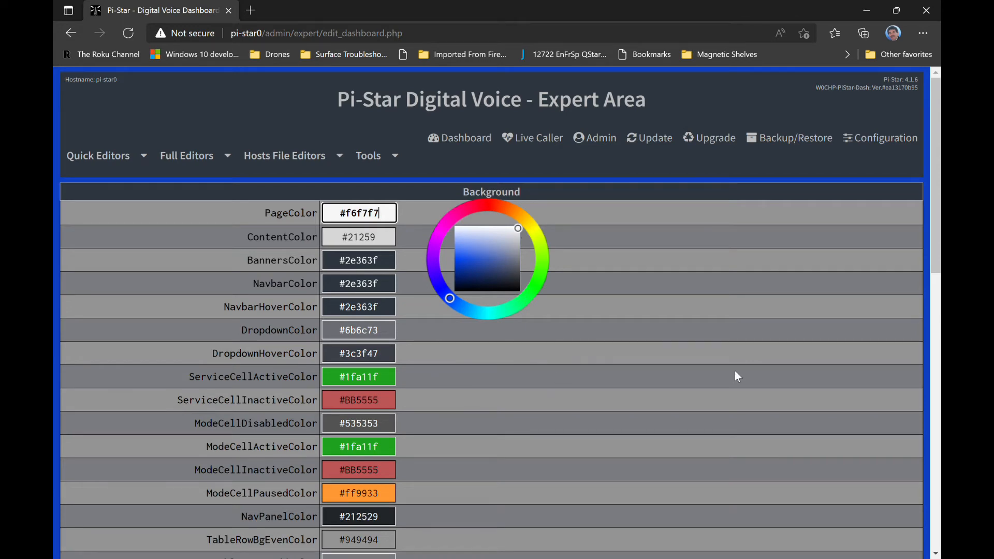
scroll(down, 3)
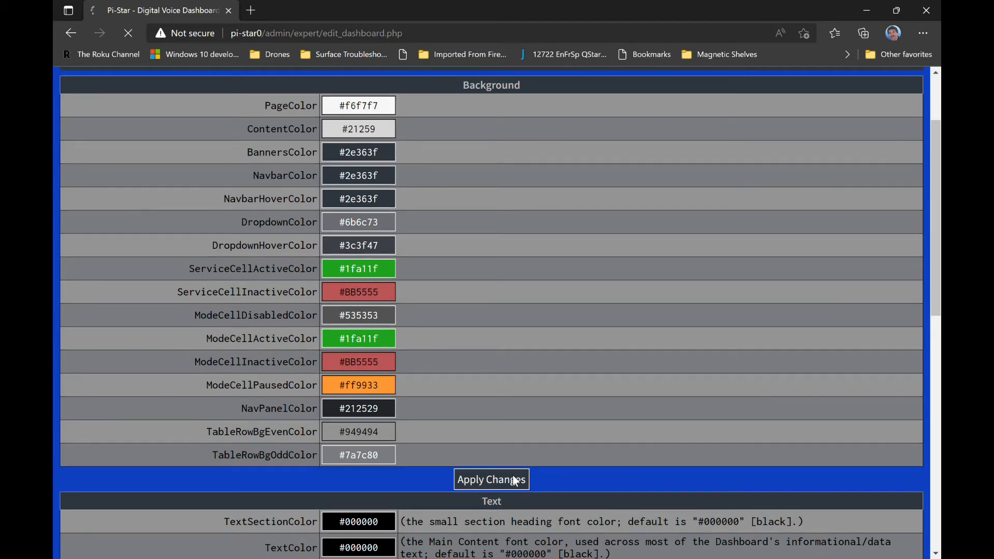
click(491, 480)
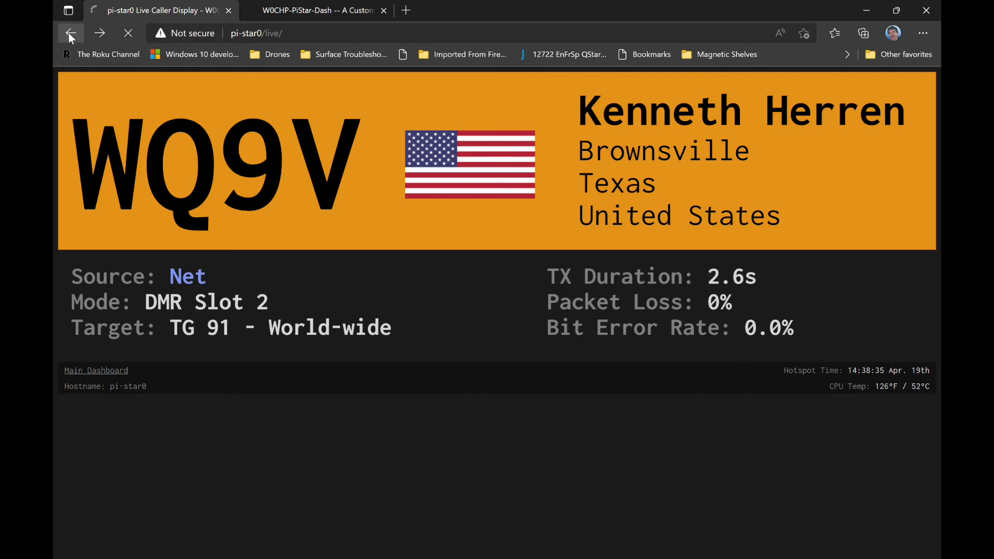
Go back from the Live Caller display to the main dashboard.
click(310, 10)
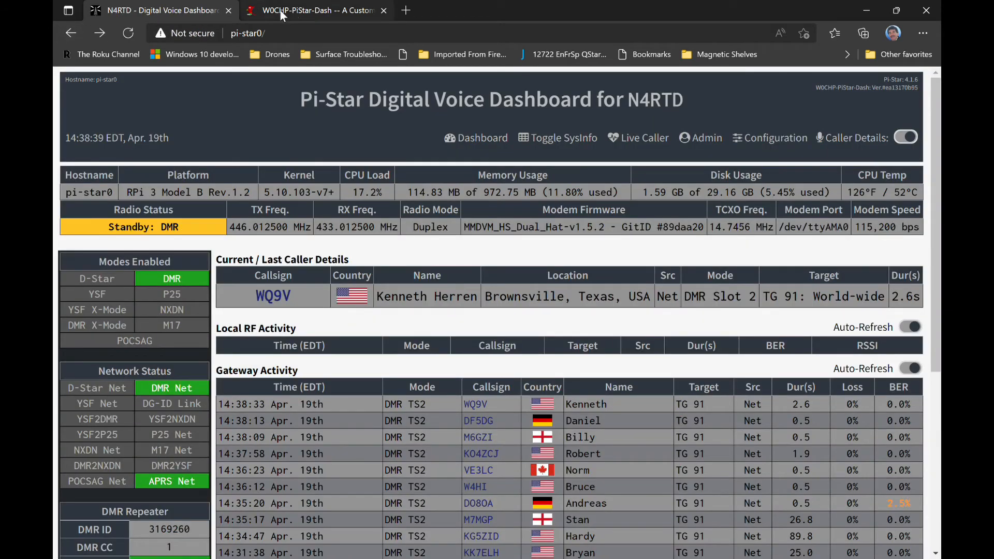
Switch to the W0CHP-PiStar-Dash page on W0CHP.net and read down through rules and caveats to the footnotes.
click(320, 9)
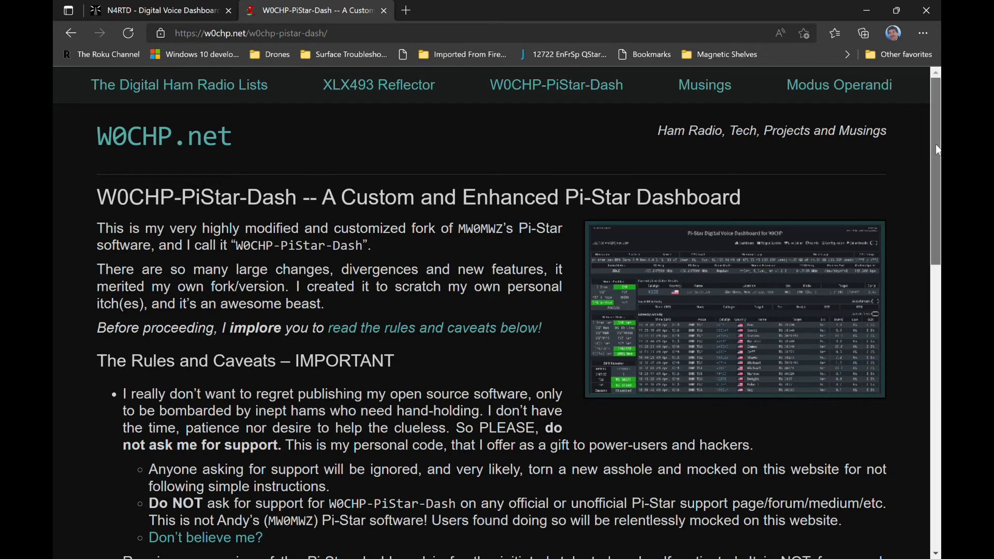
scroll(down, 3)
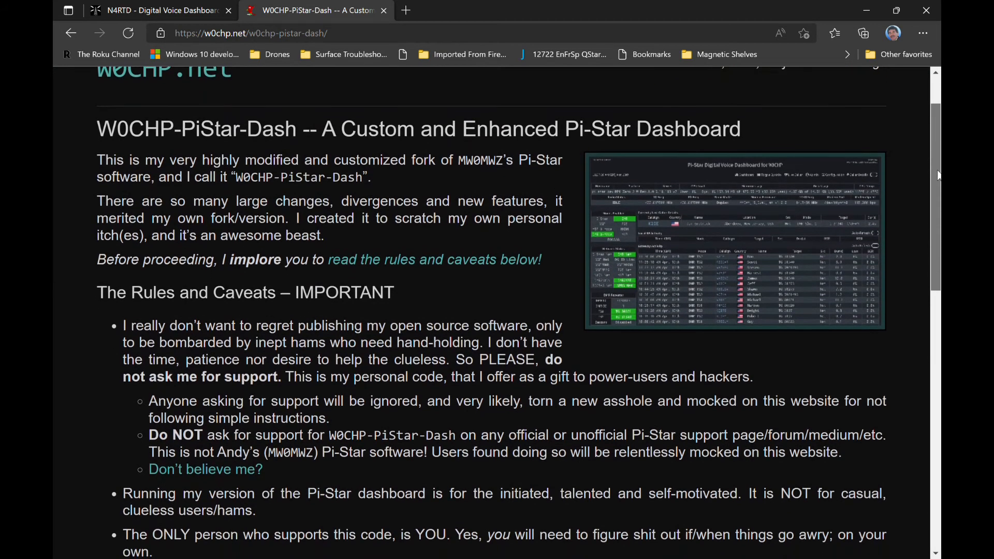
scroll(down, 3)
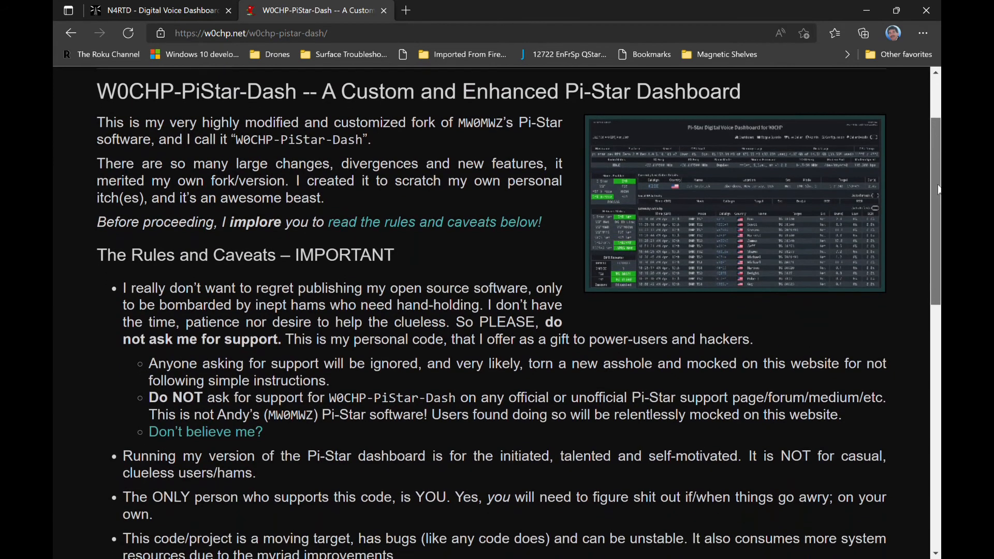
scroll(down, 3)
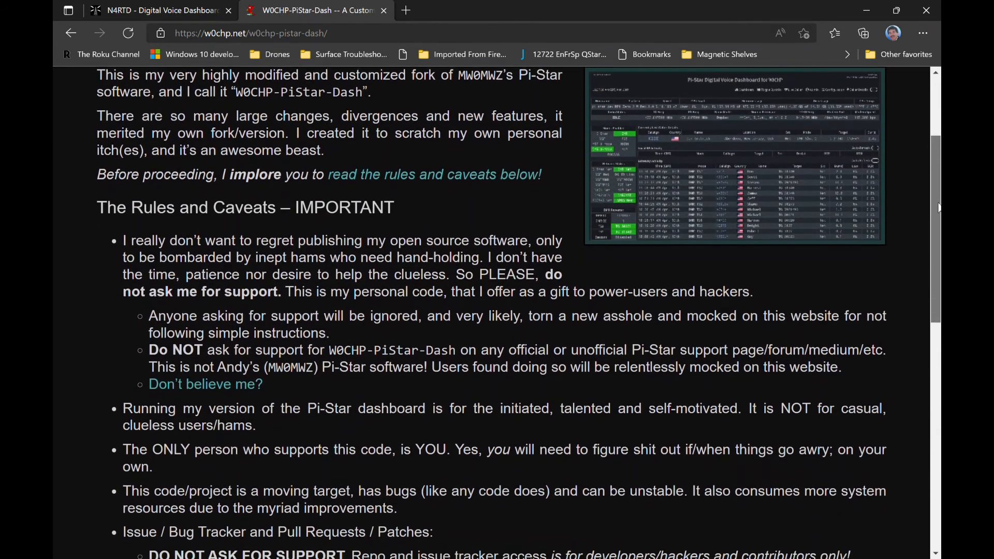
scroll(down, 3)
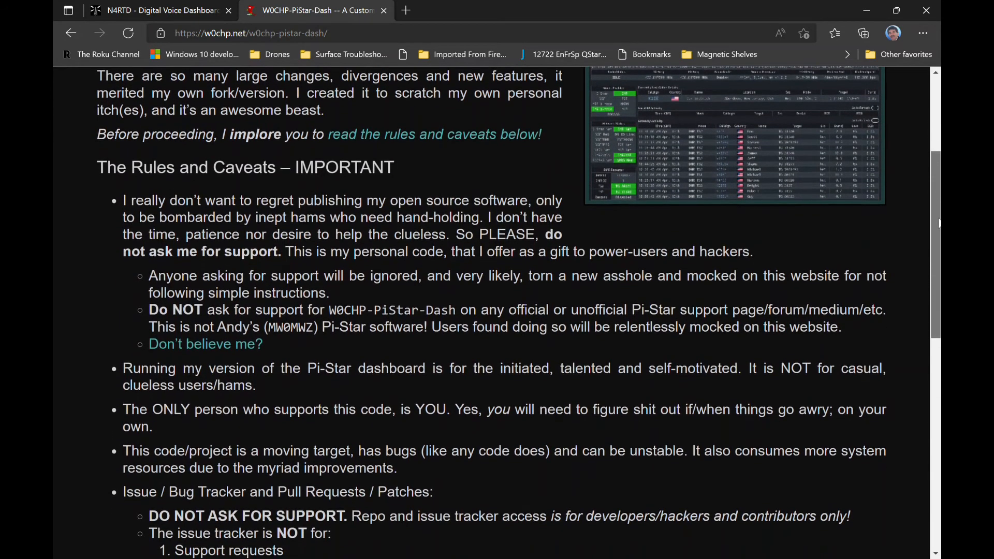
scroll(down, 3)
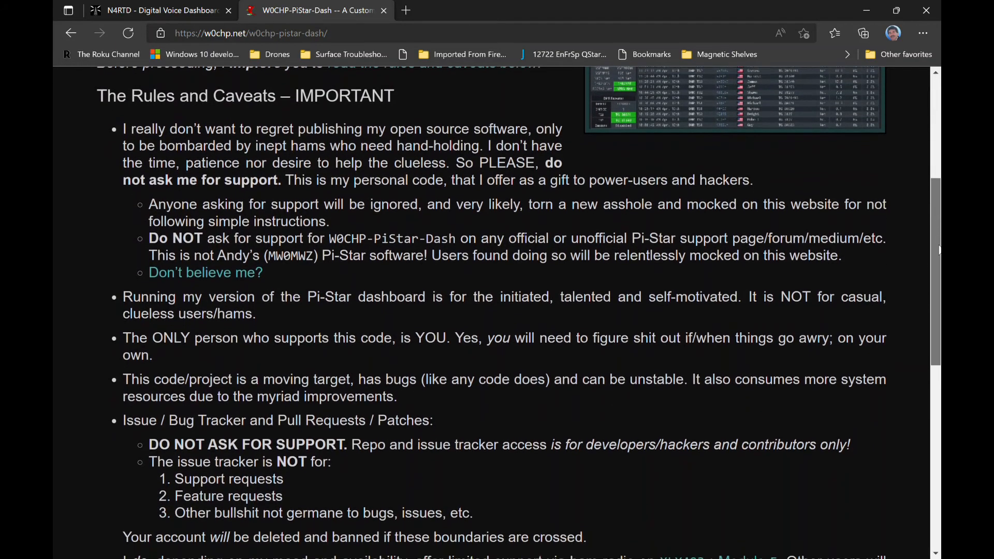
scroll(down, 3)
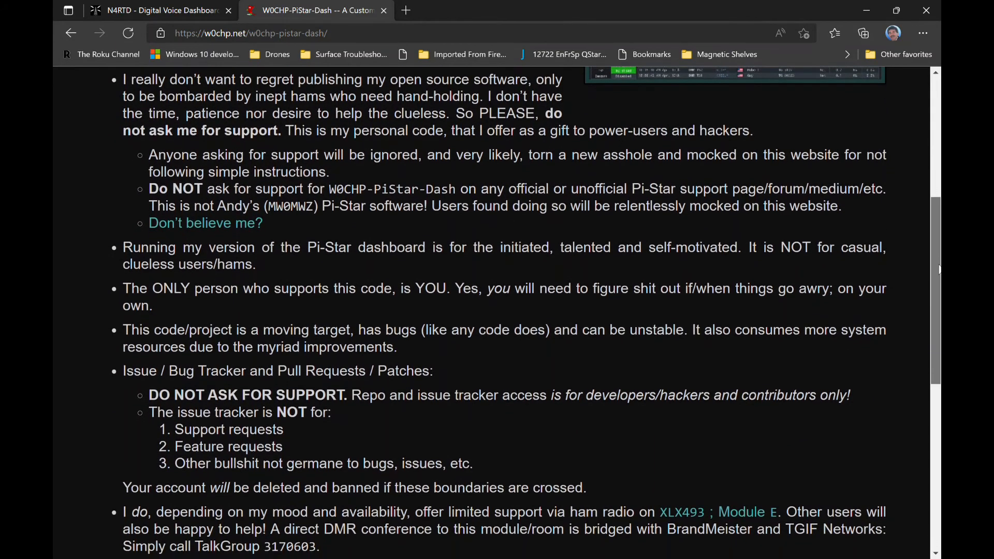
scroll(down, 3)
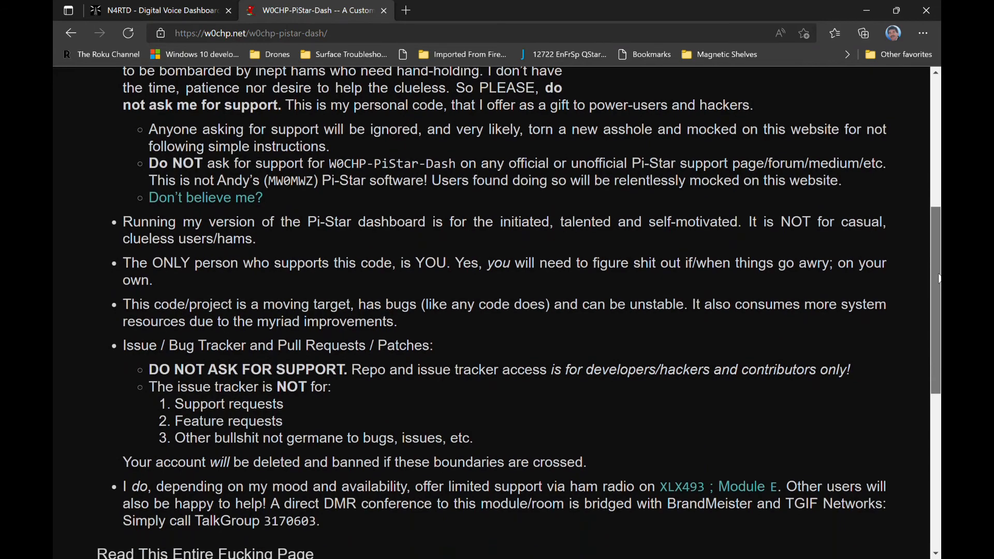
scroll(down, 3)
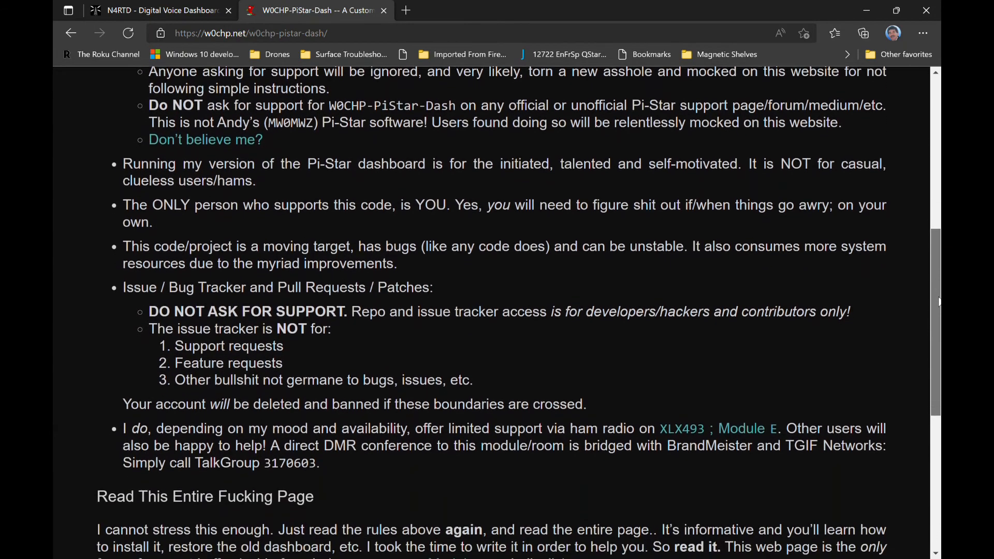
scroll(down, 3)
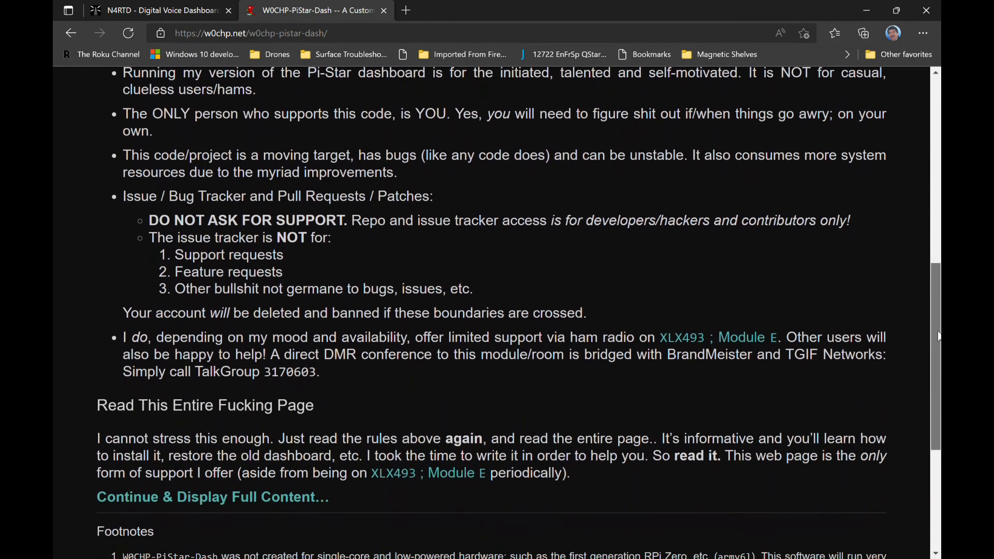
scroll(down, 3)
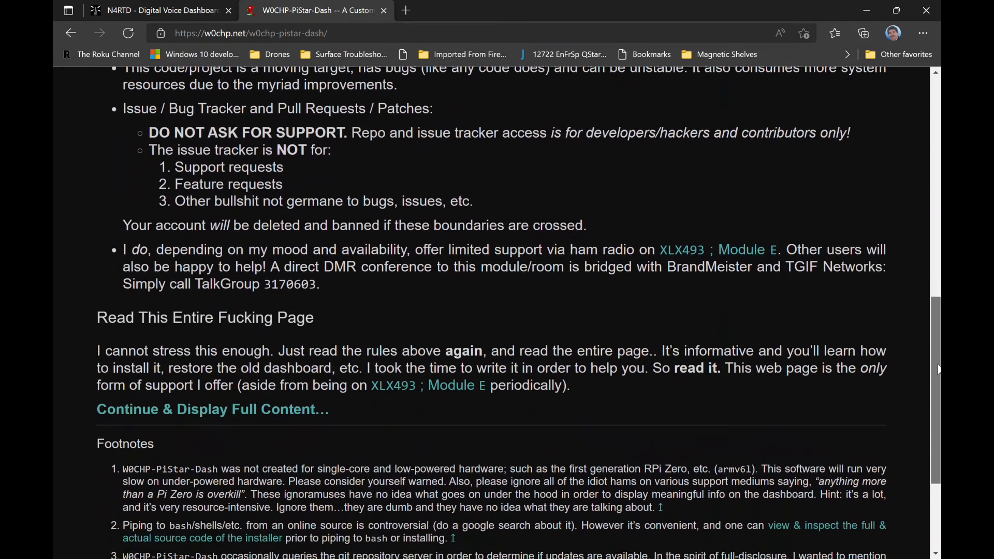
scroll(down, 3)
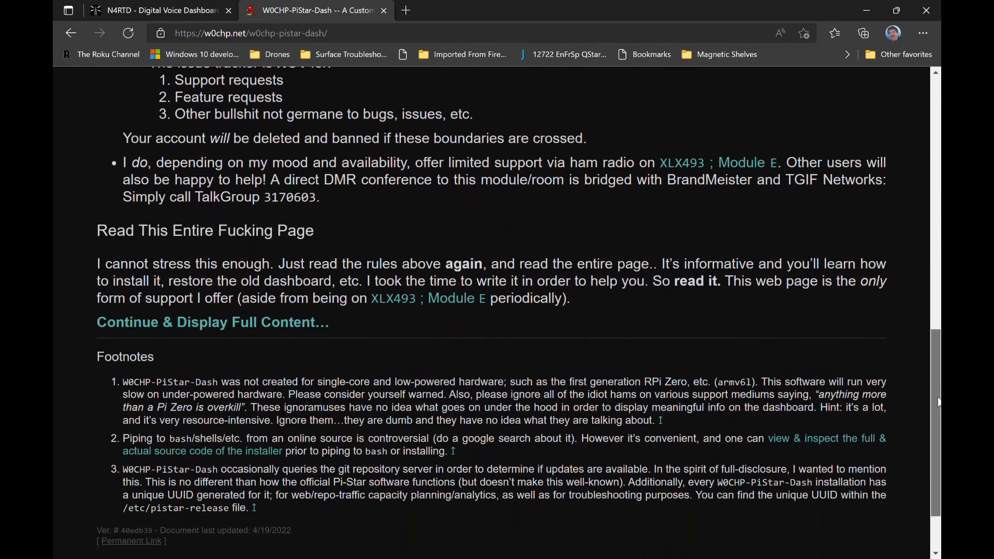
scroll(down, 3)
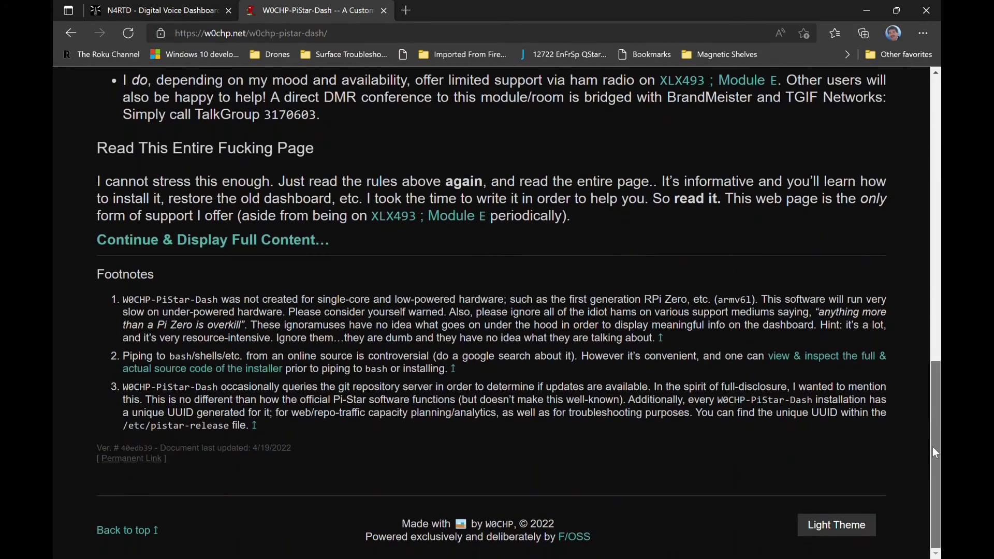